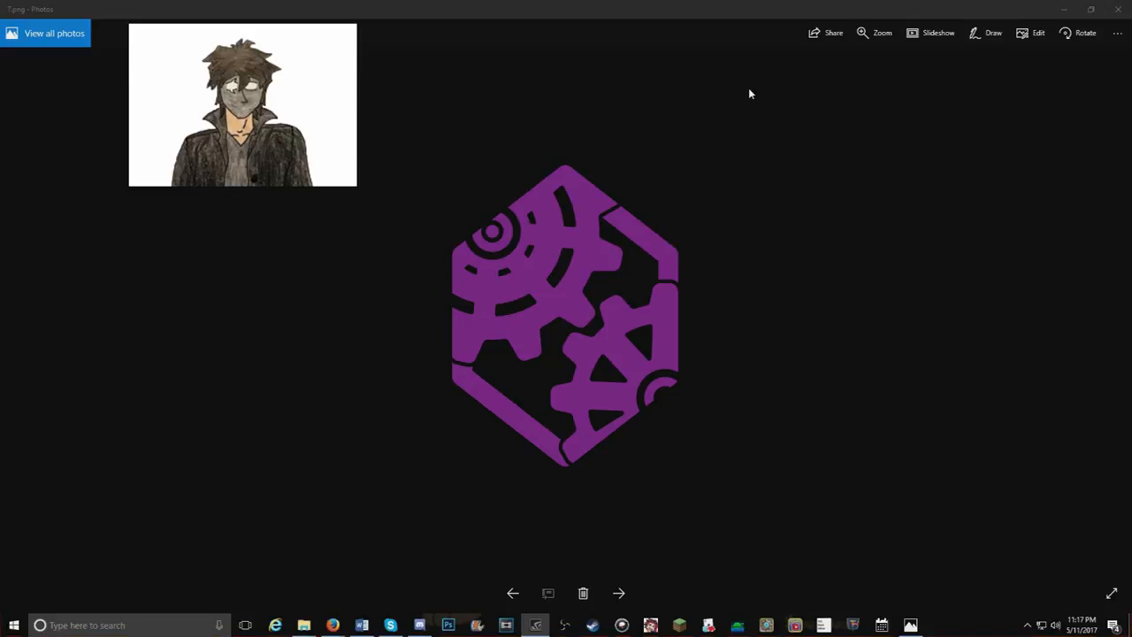
pyautogui.moveTo(644, 173)
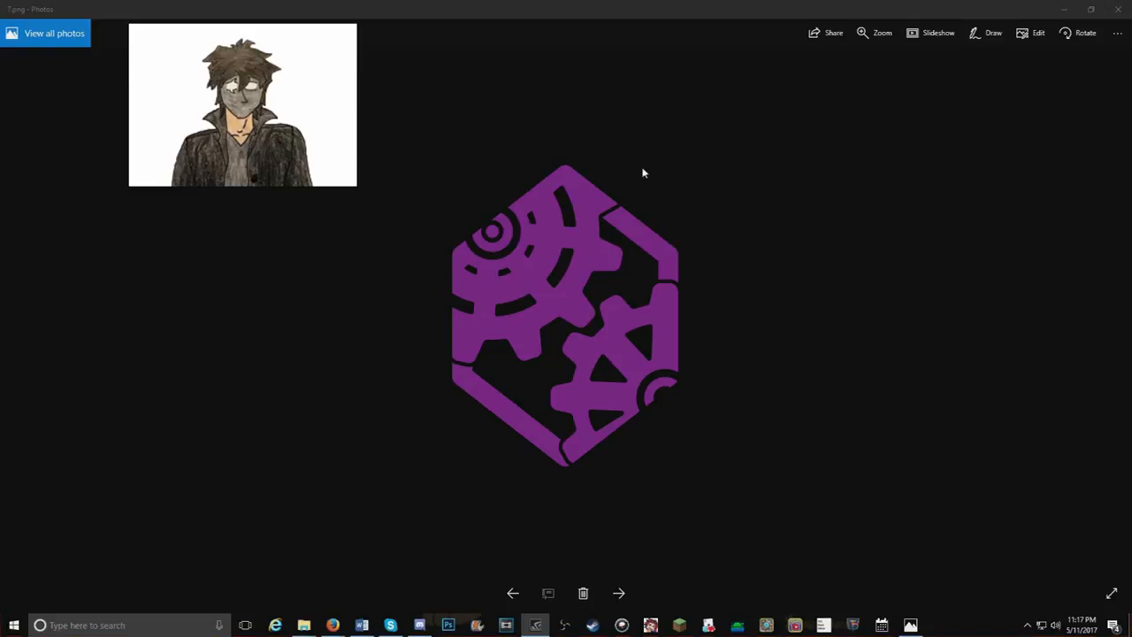
pyautogui.moveTo(609, 177)
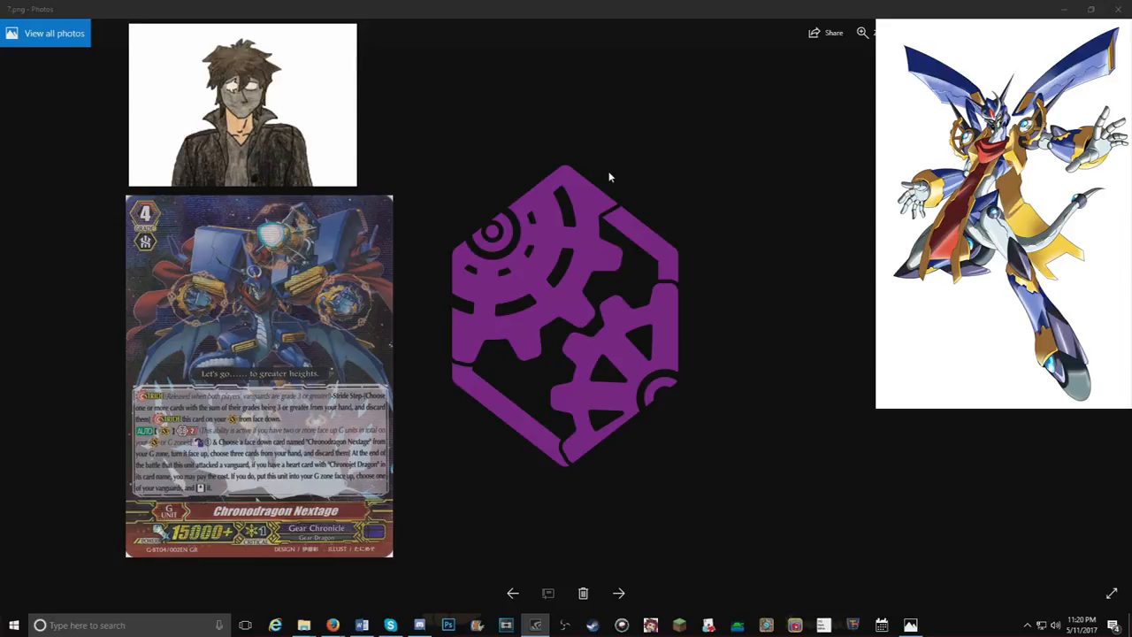
pyautogui.moveTo(595, 390)
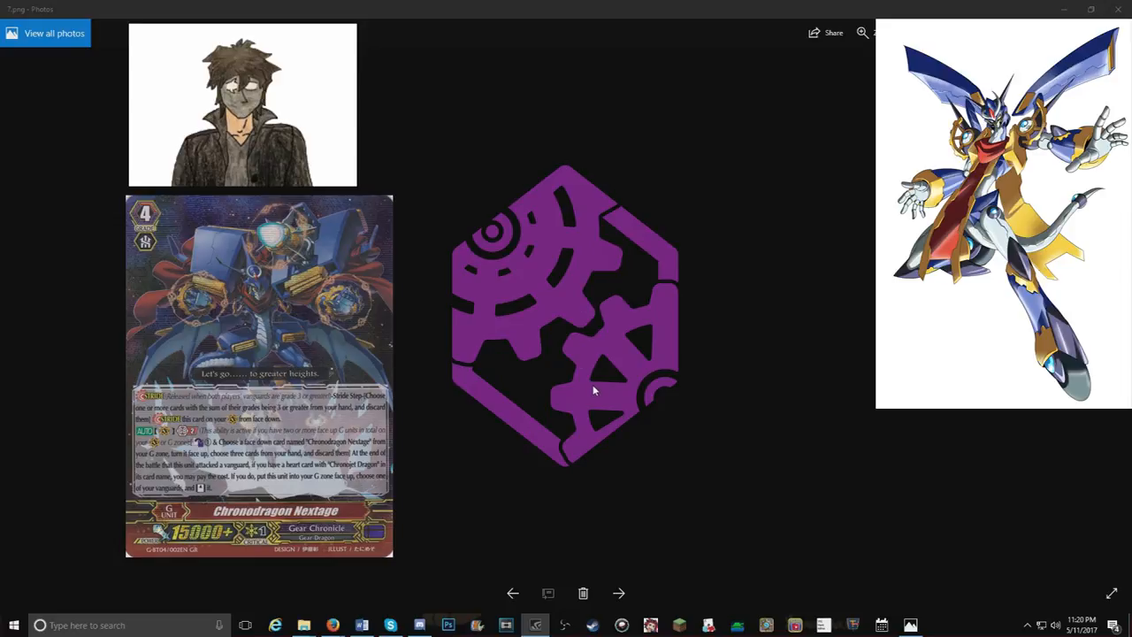
pyautogui.moveTo(539, 372)
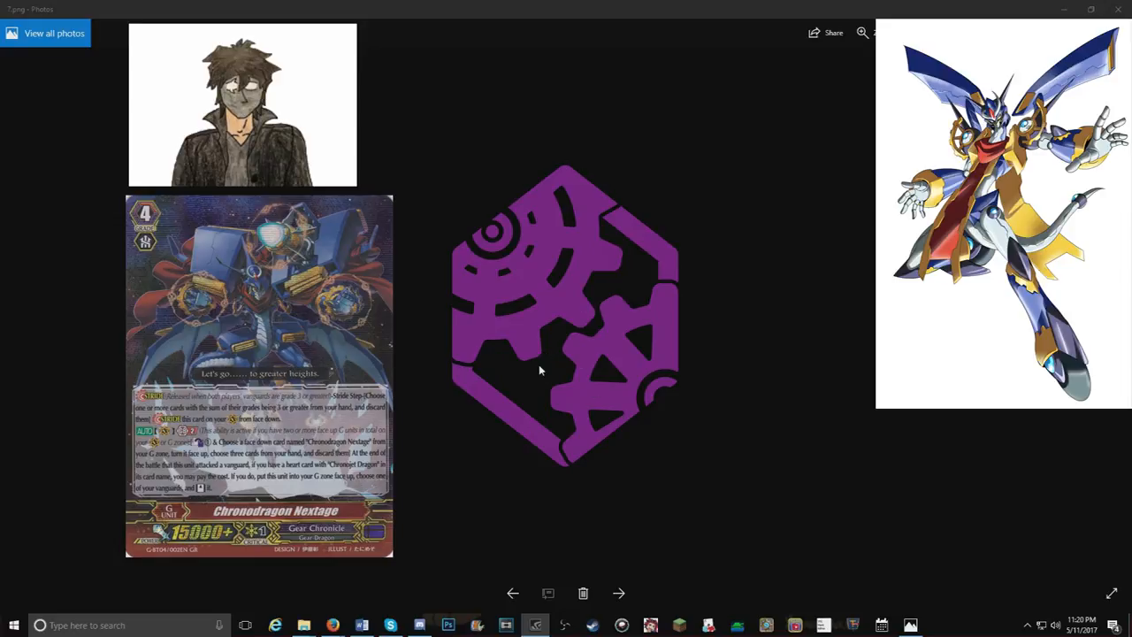
pyautogui.moveTo(531, 358)
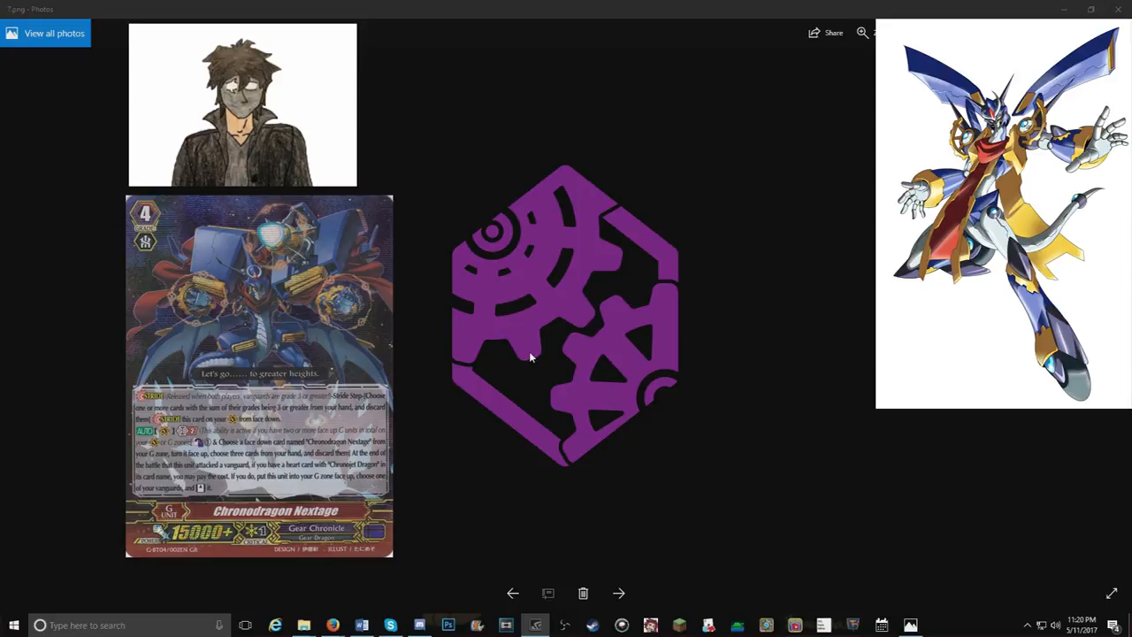
pyautogui.moveTo(631, 343)
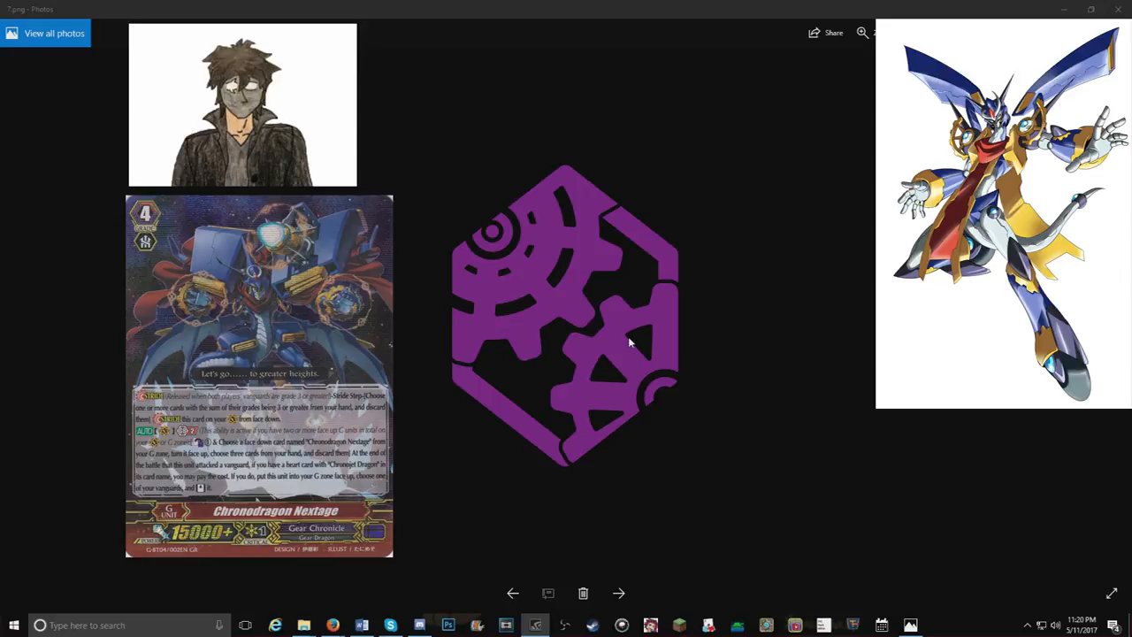
pyautogui.moveTo(661, 445)
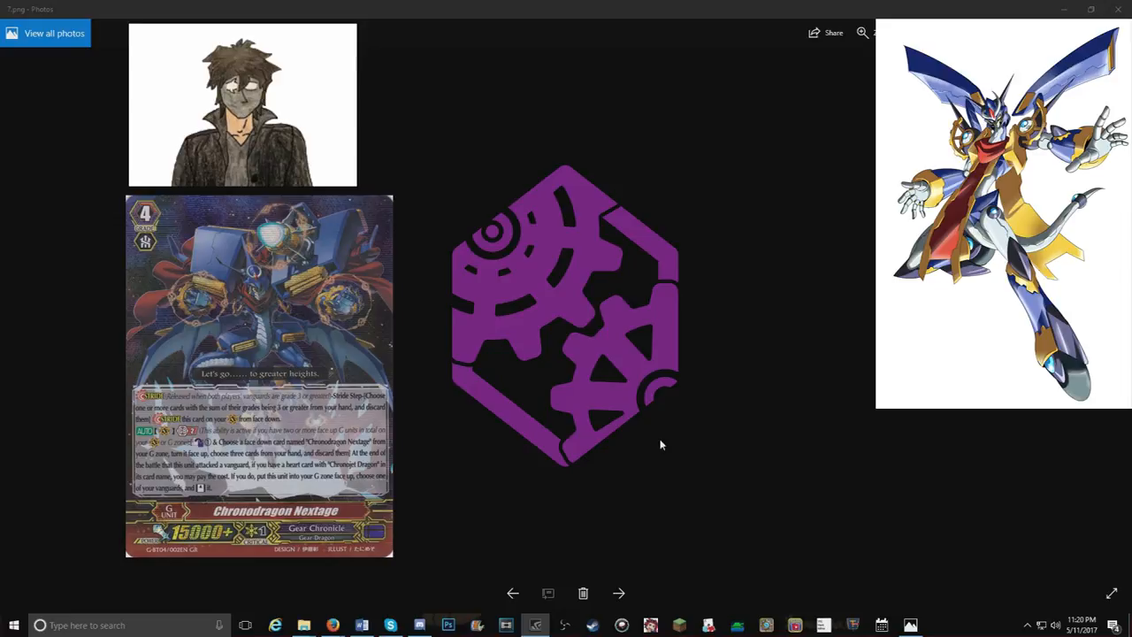
# Step: Advance to the next clan logo, then return to 5.png, the small yellow ornamental emblem
pyautogui.click(619, 593)
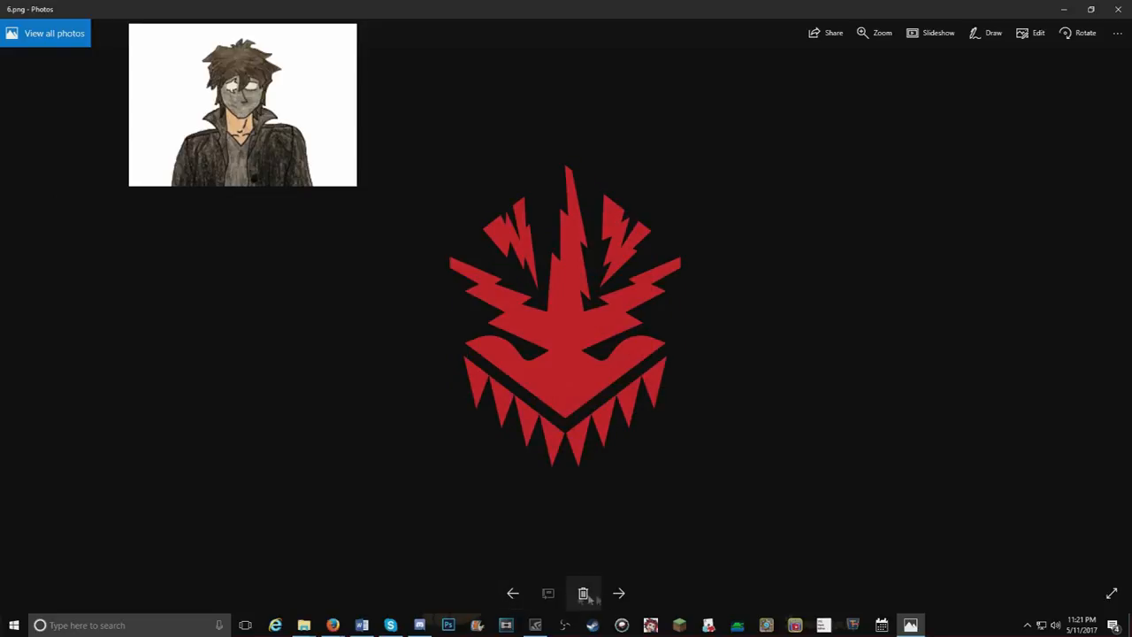
pyautogui.moveTo(619, 594)
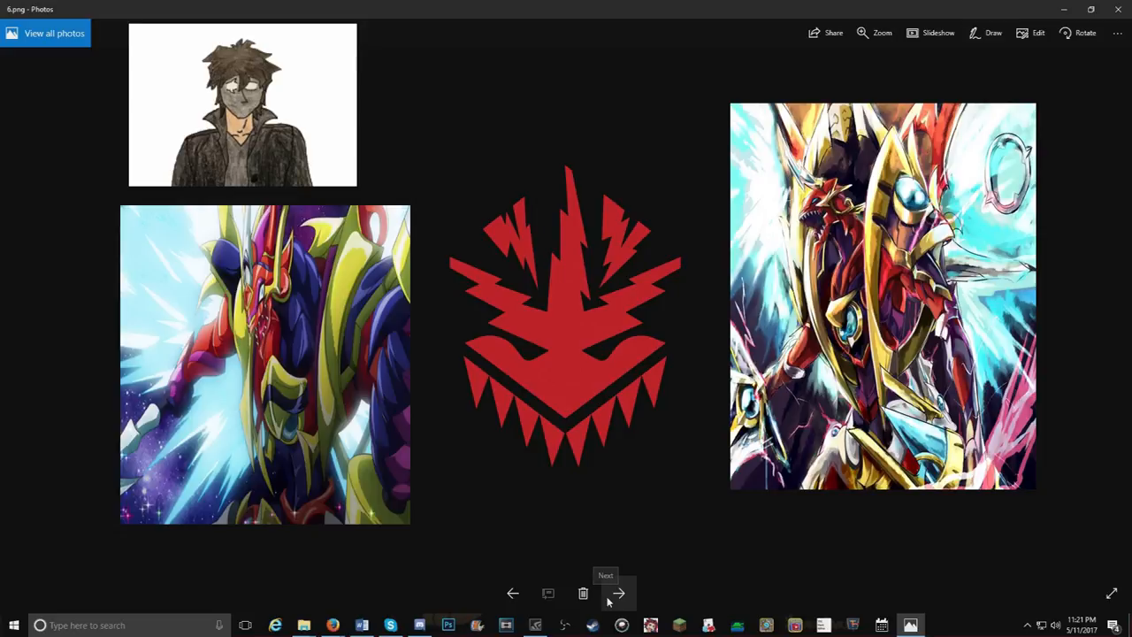
pyautogui.moveTo(619, 592)
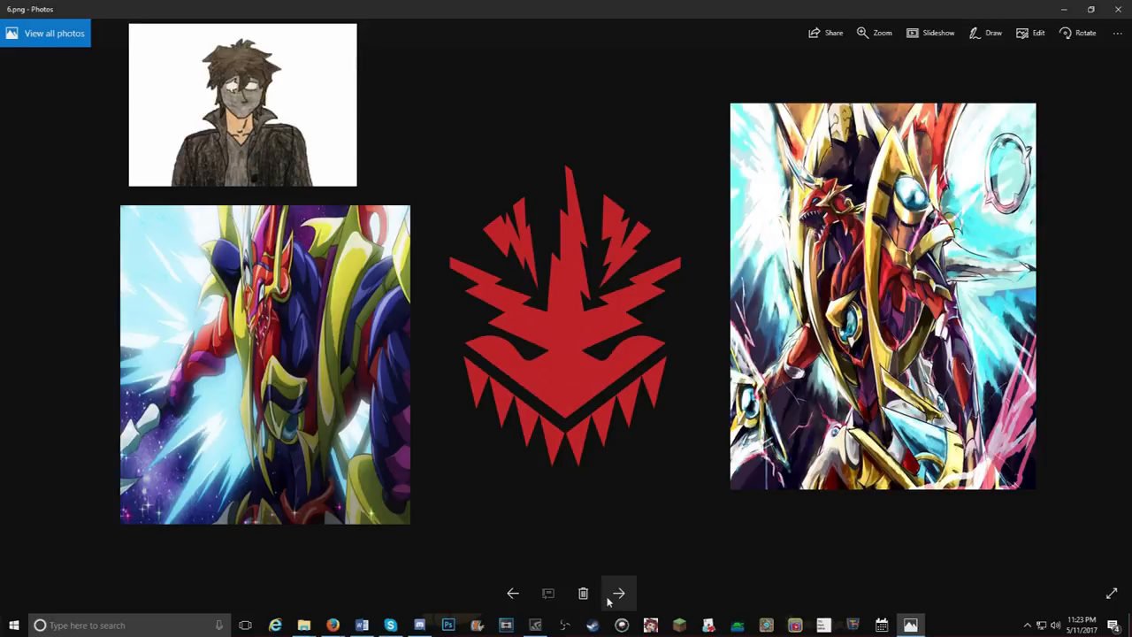
pyautogui.moveTo(583, 592)
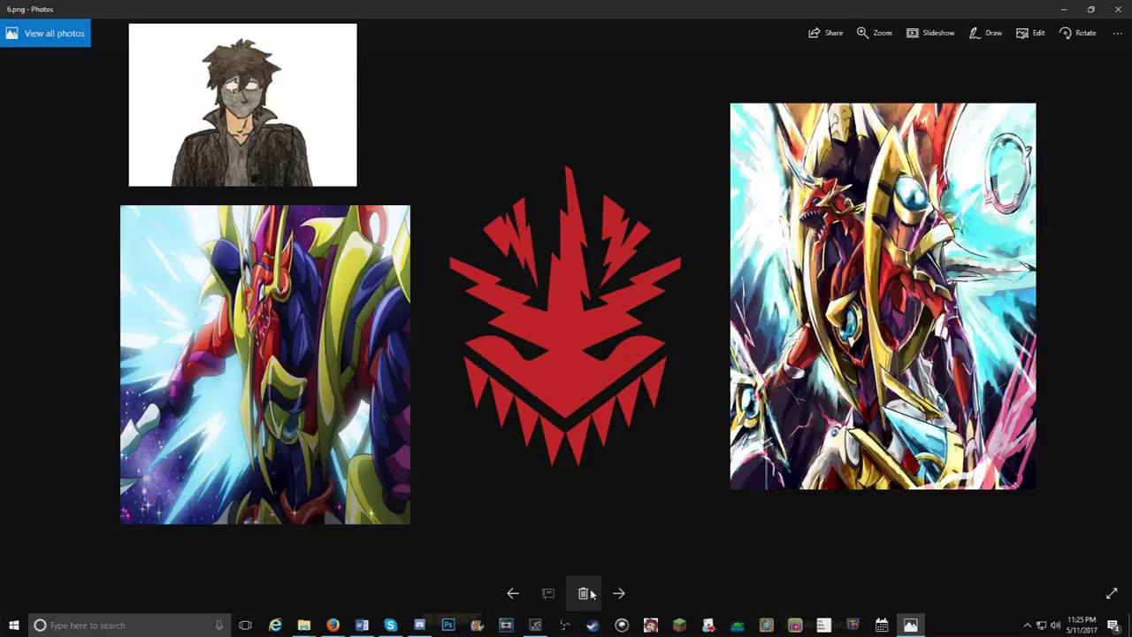
pyautogui.moveTo(591, 578)
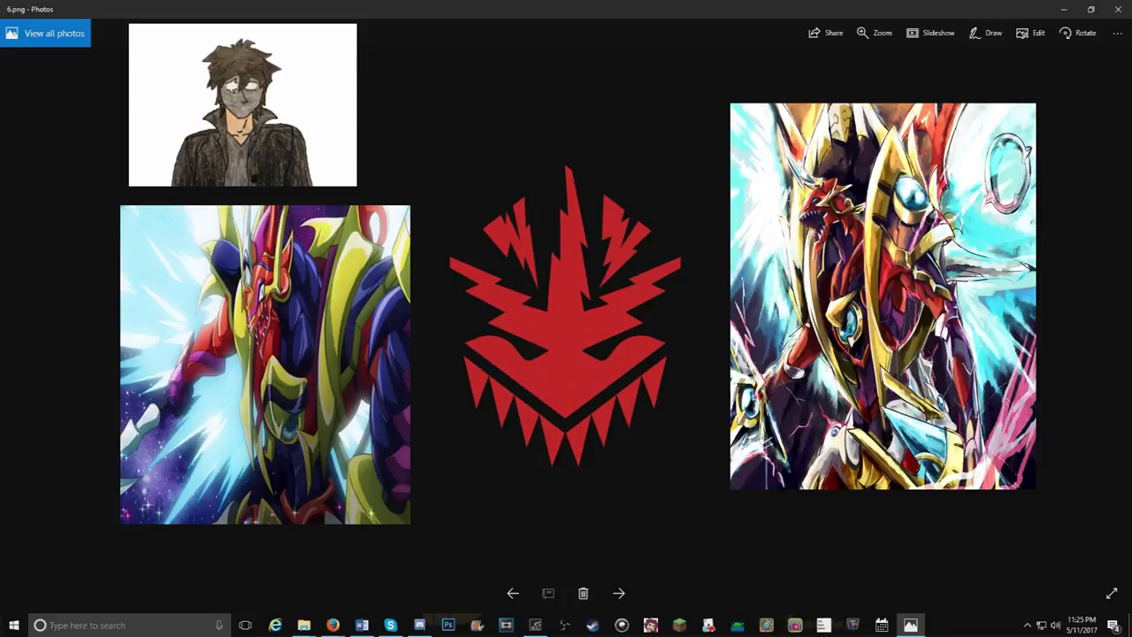
pyautogui.moveTo(310, 188)
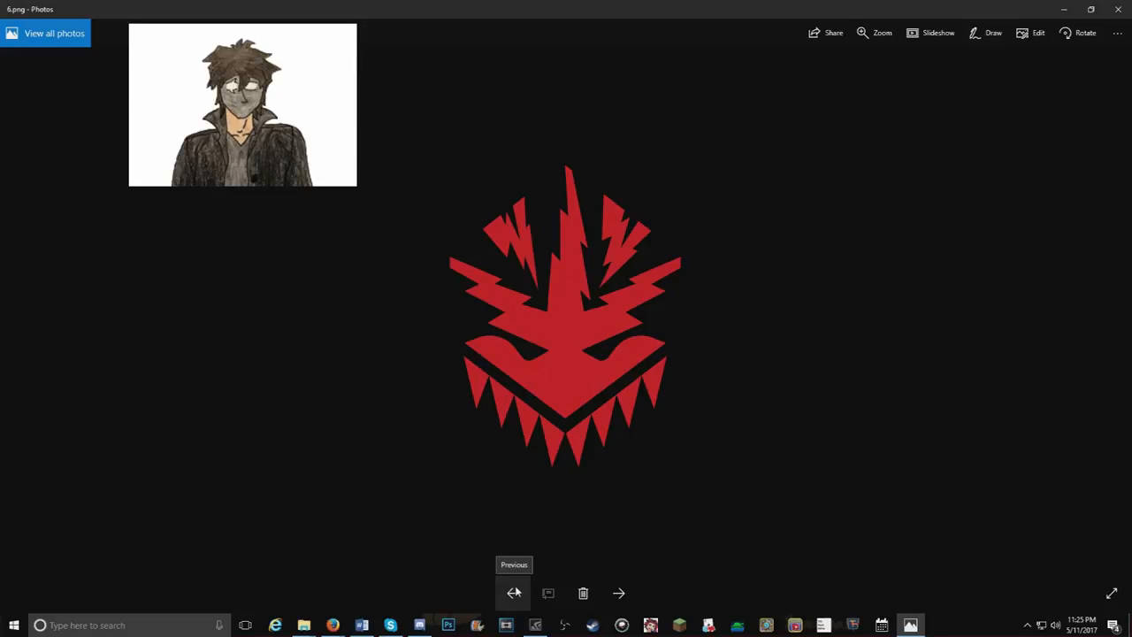
pyautogui.click(514, 593)
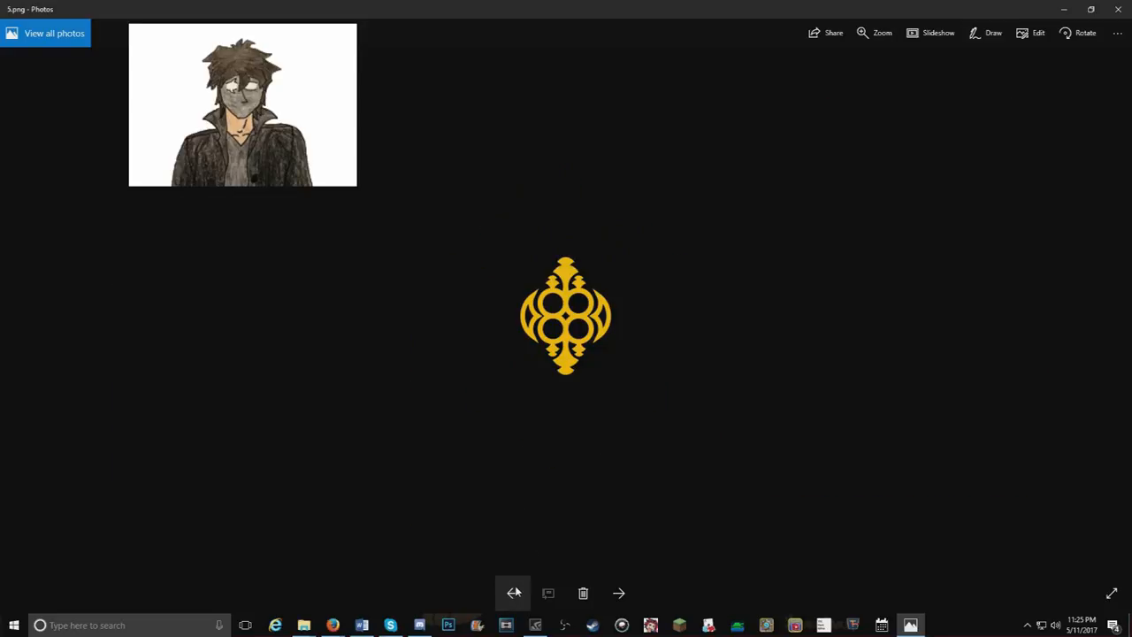
pyautogui.moveTo(535, 464)
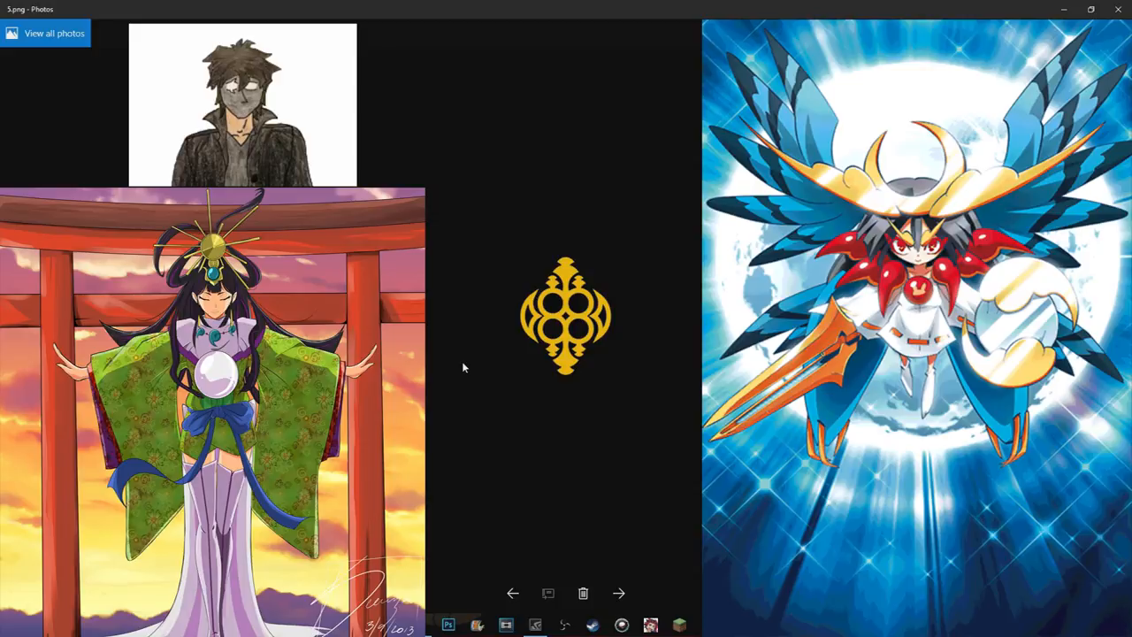
pyautogui.moveTo(434, 351)
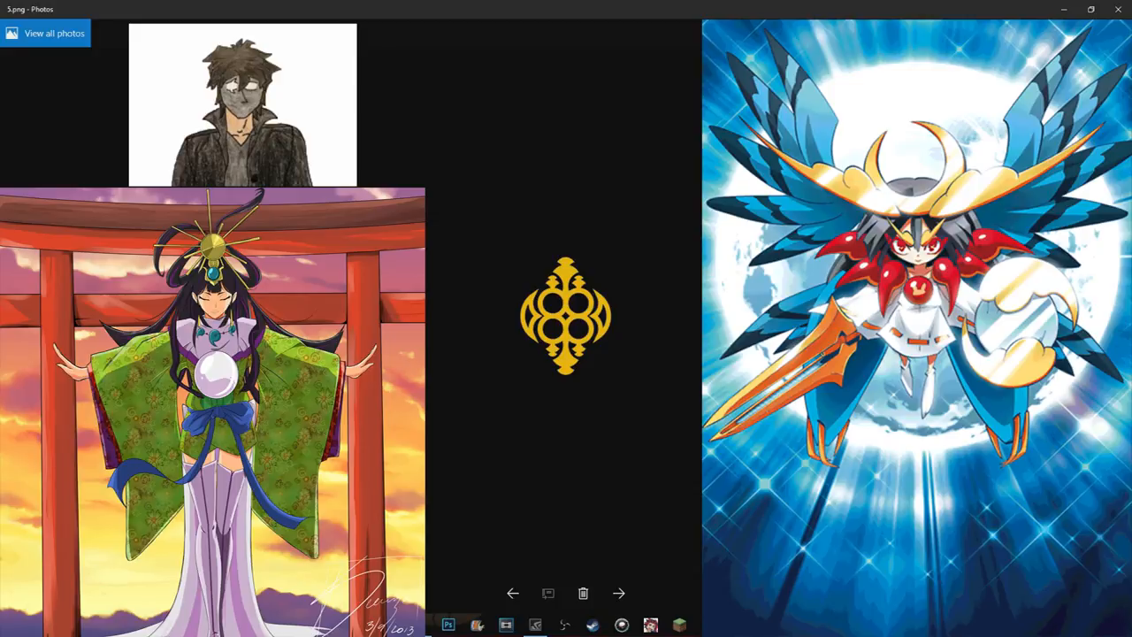
pyautogui.moveTo(453, 582)
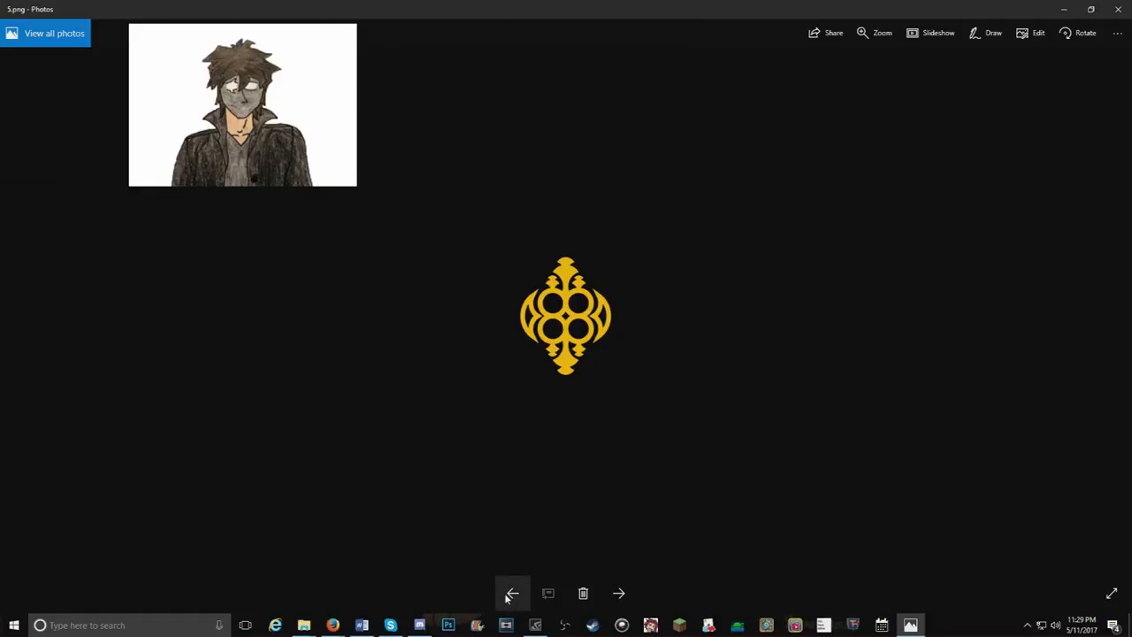
pyautogui.moveTo(511, 593)
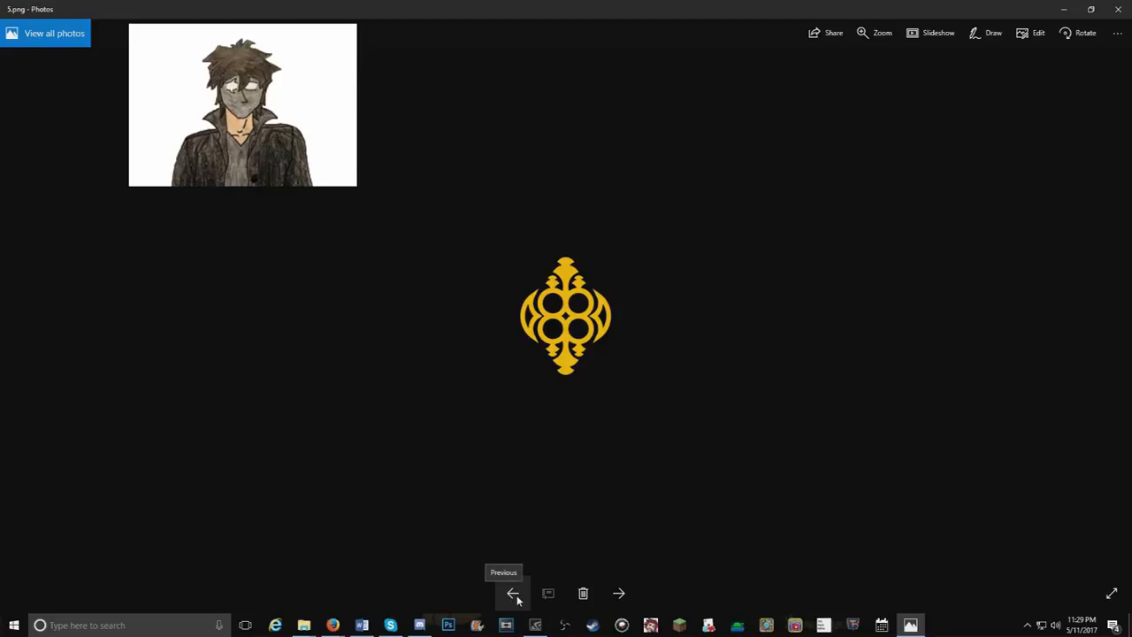
pyautogui.click(512, 593)
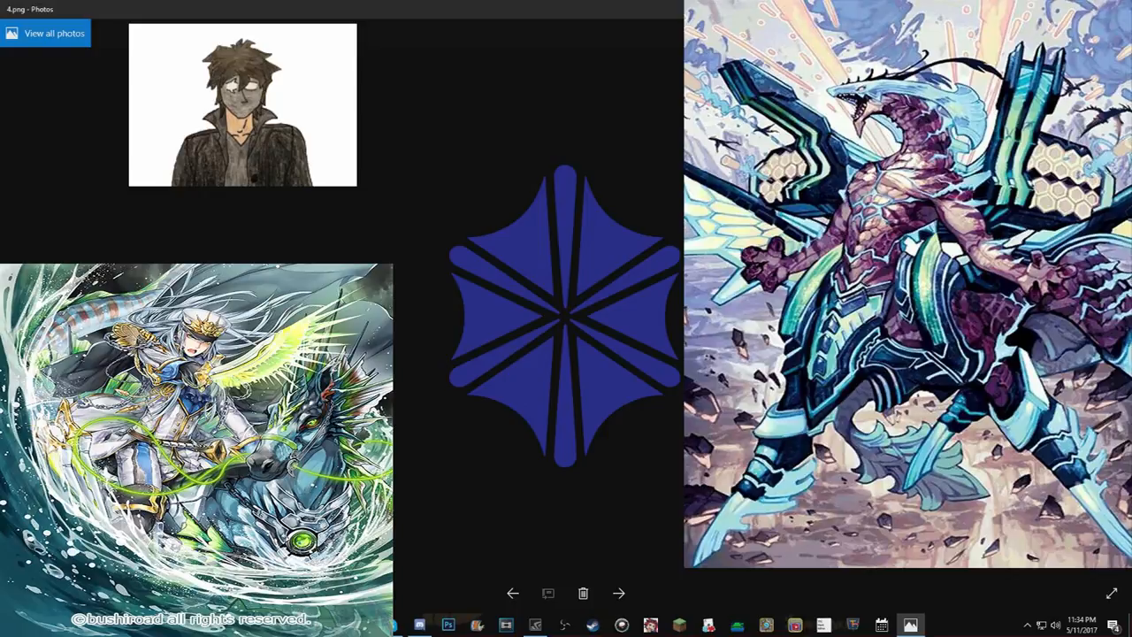
pyautogui.moveTo(397, 489)
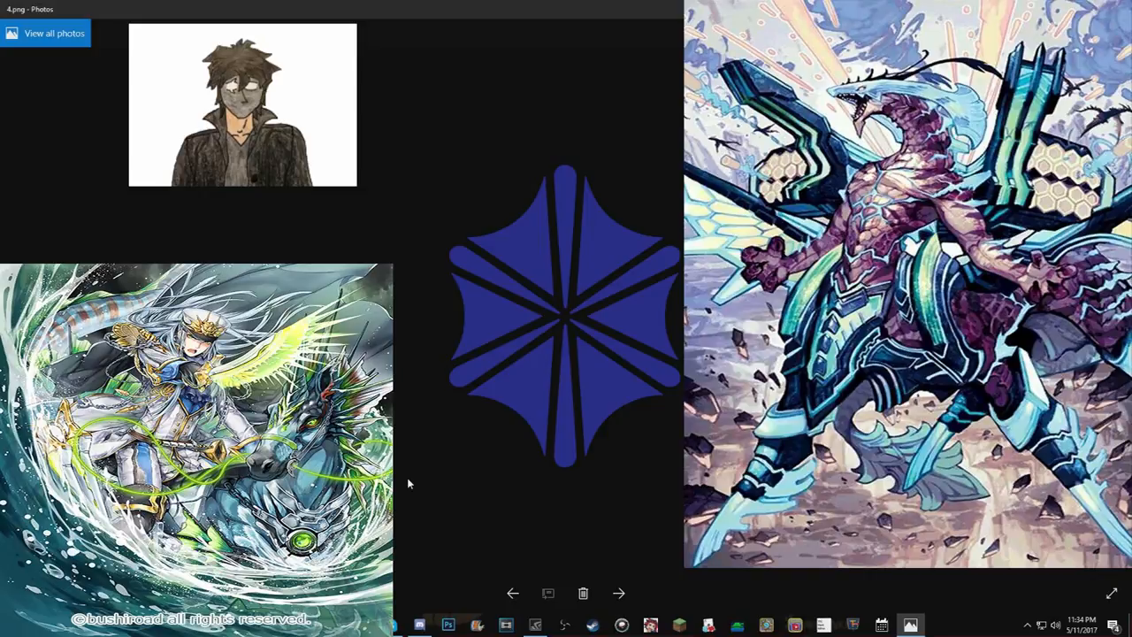
pyautogui.moveTo(487, 509)
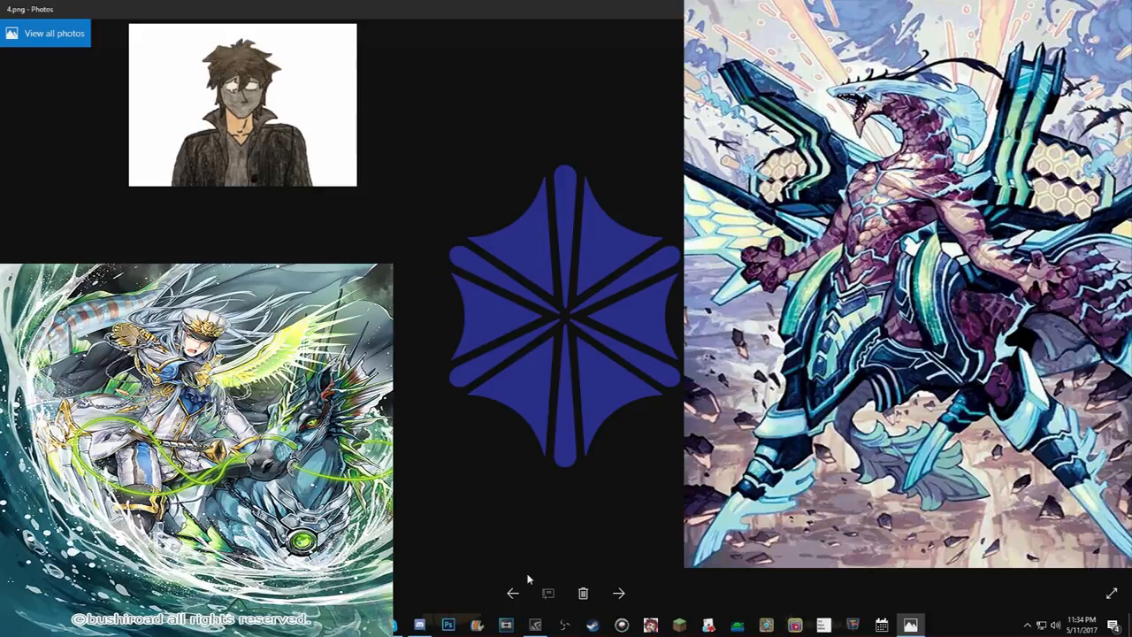
pyautogui.moveTo(530, 583)
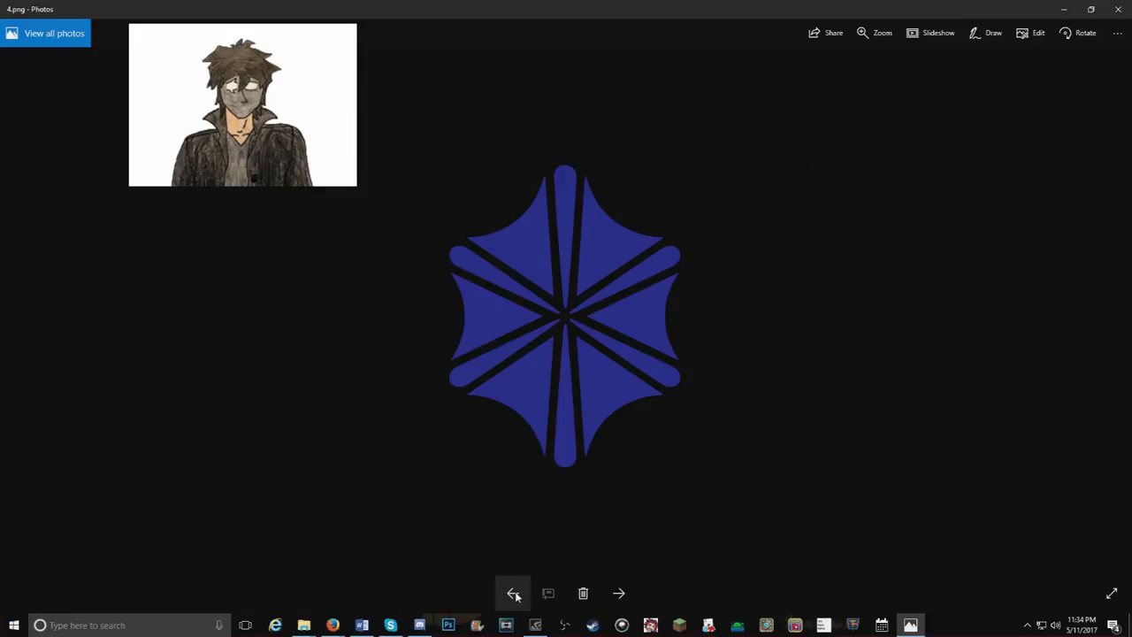
pyautogui.moveTo(514, 593)
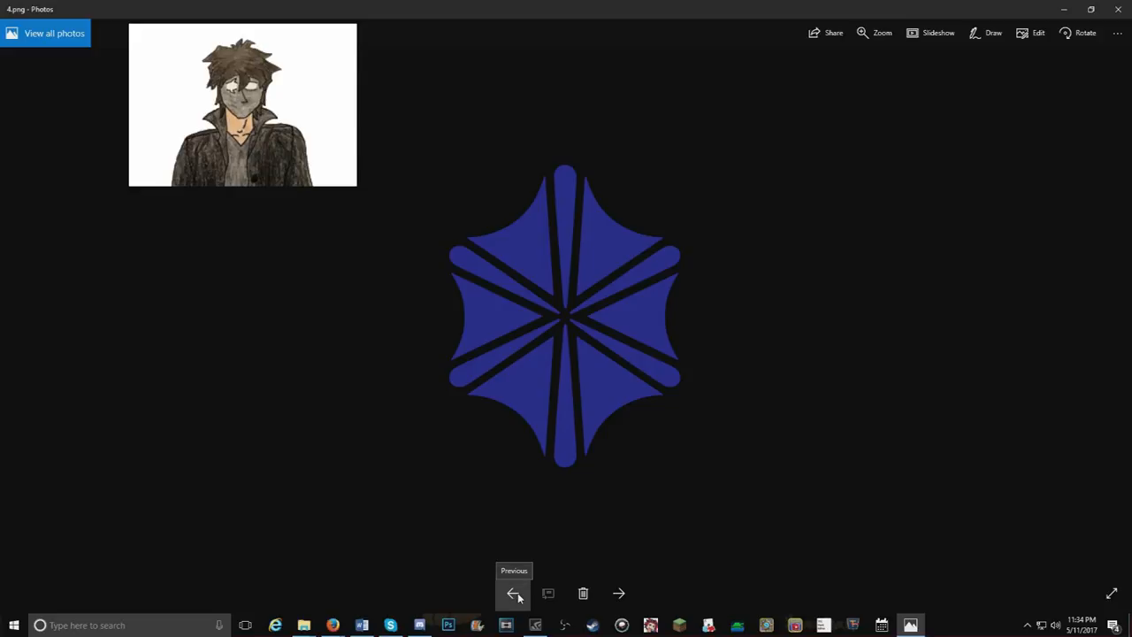
# Step: Step back from the atom-shaped 3.png to 2.png, the grey horned emblem
pyautogui.click(513, 593)
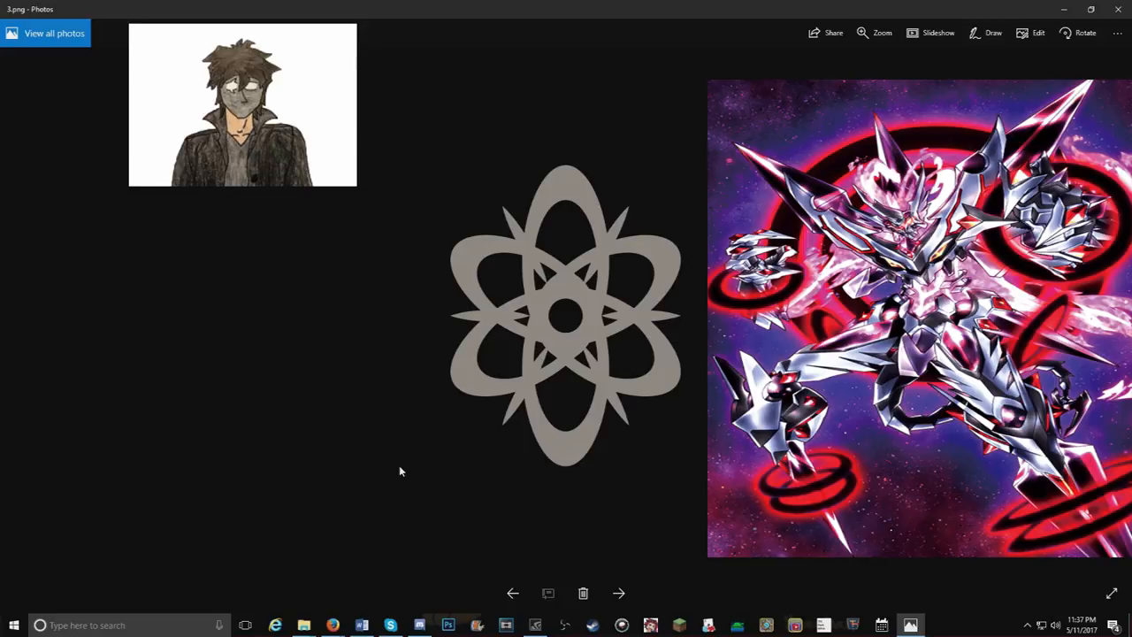
pyautogui.moveTo(348, 364)
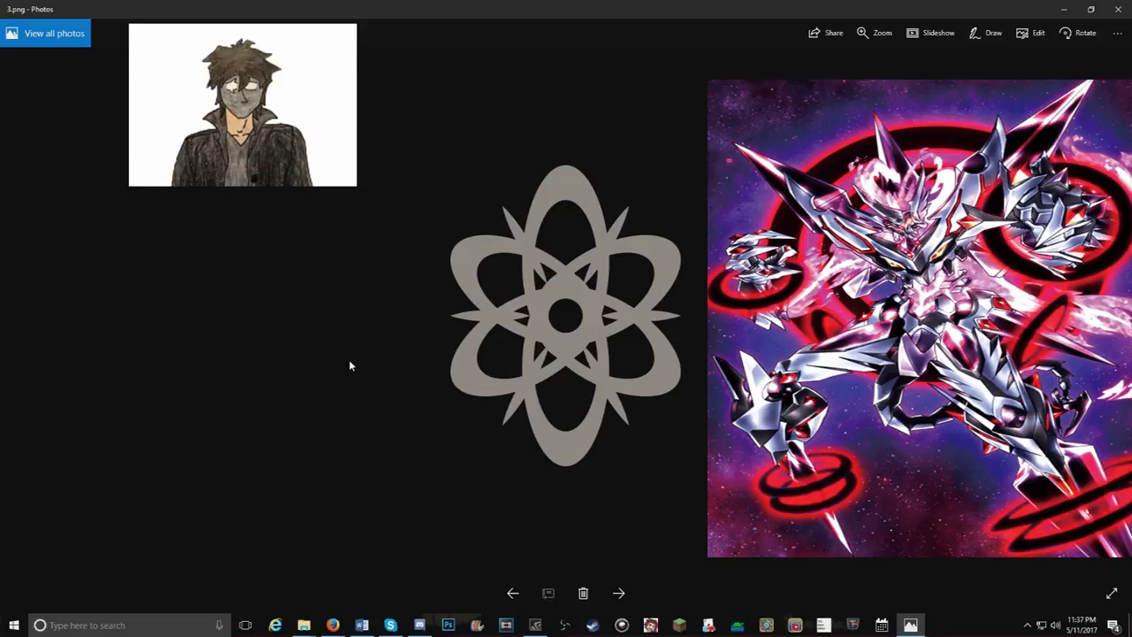
pyautogui.moveTo(402, 460)
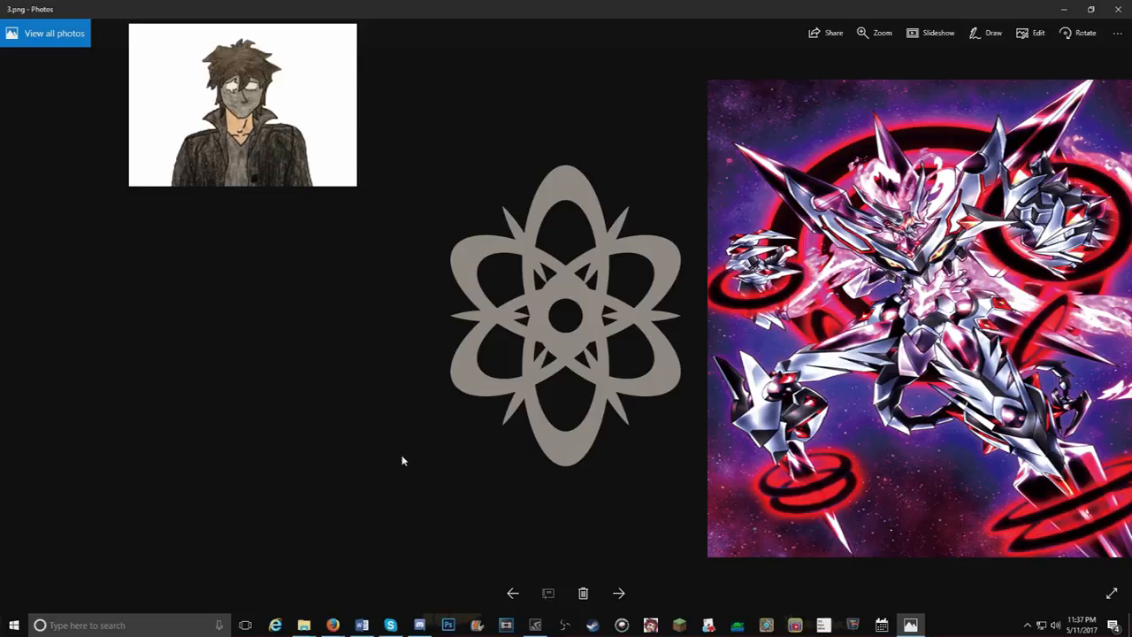
pyautogui.moveTo(407, 466)
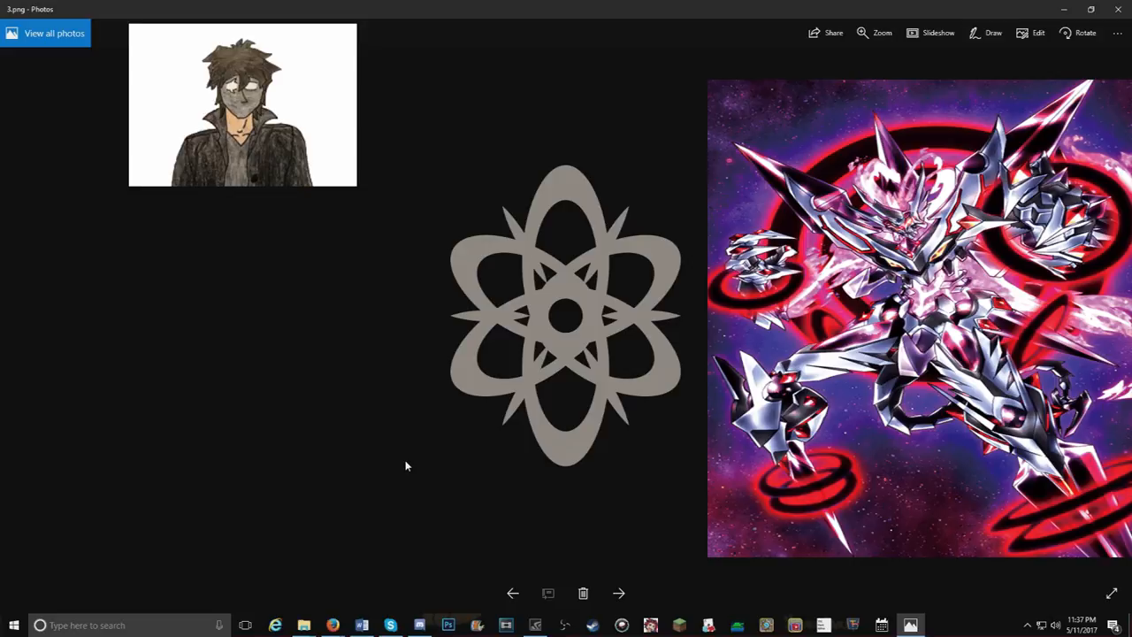
pyautogui.click(512, 592)
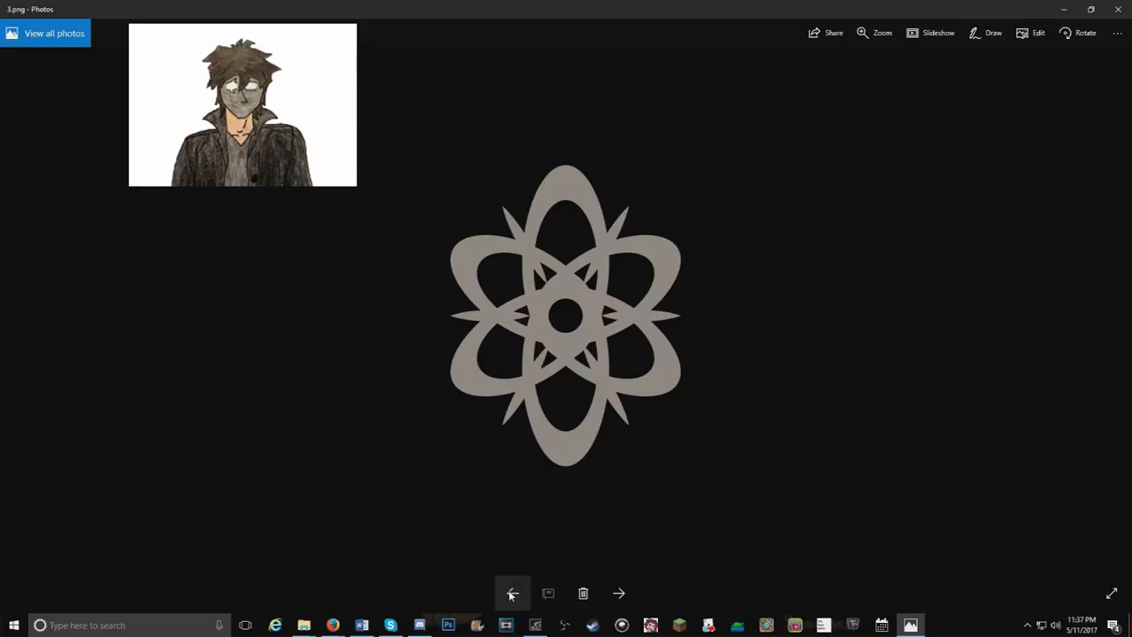
pyautogui.moveTo(500, 580)
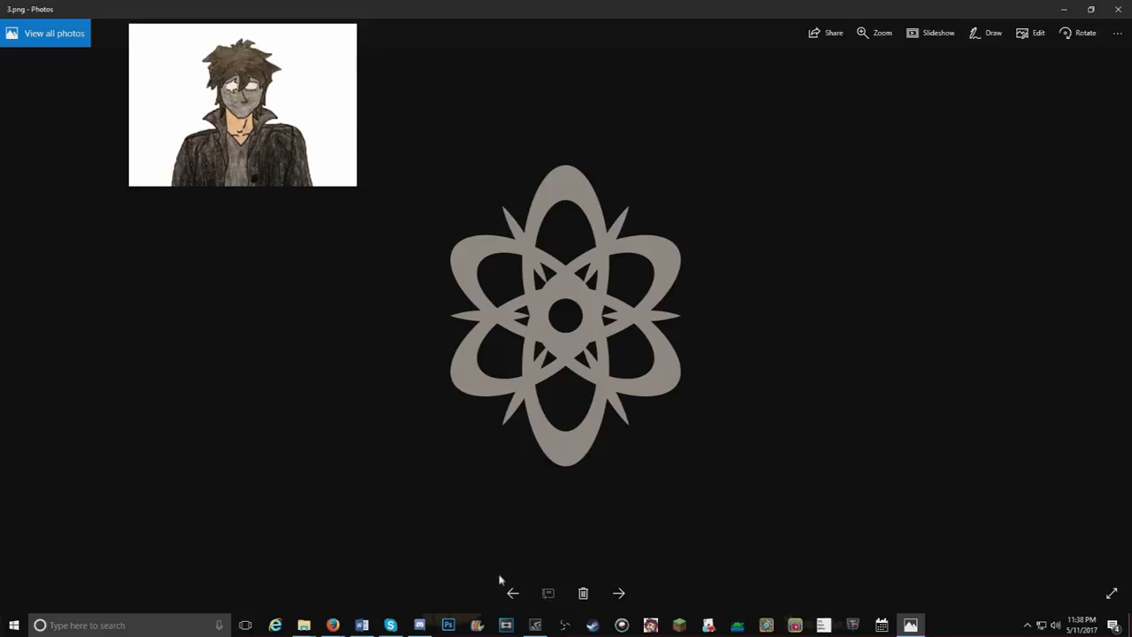
pyautogui.moveTo(513, 593)
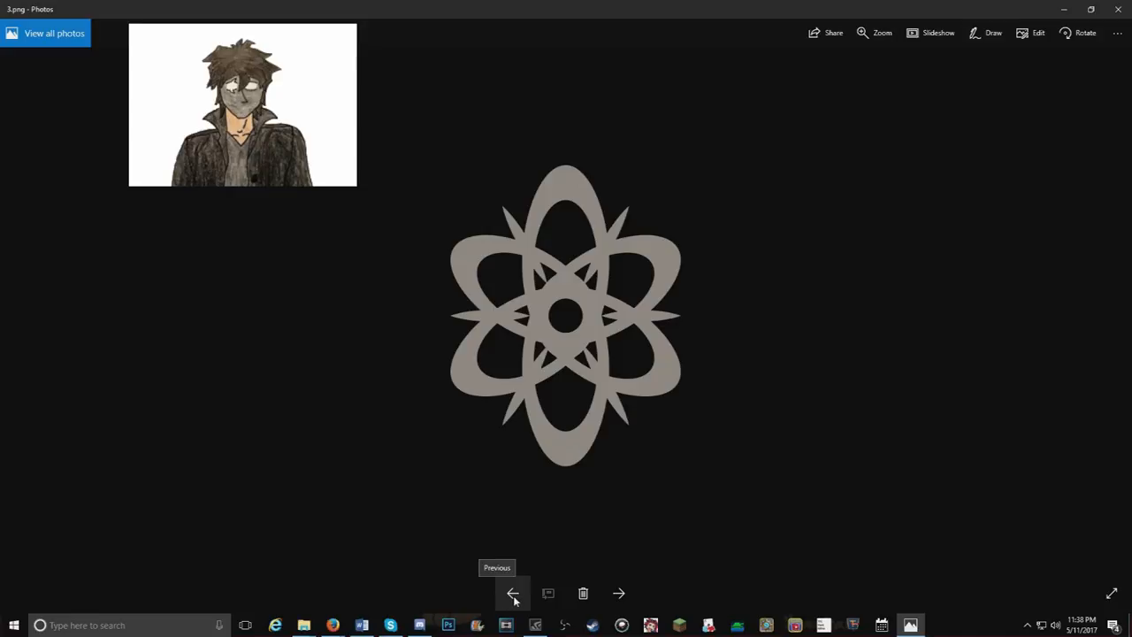
pyautogui.click(513, 593)
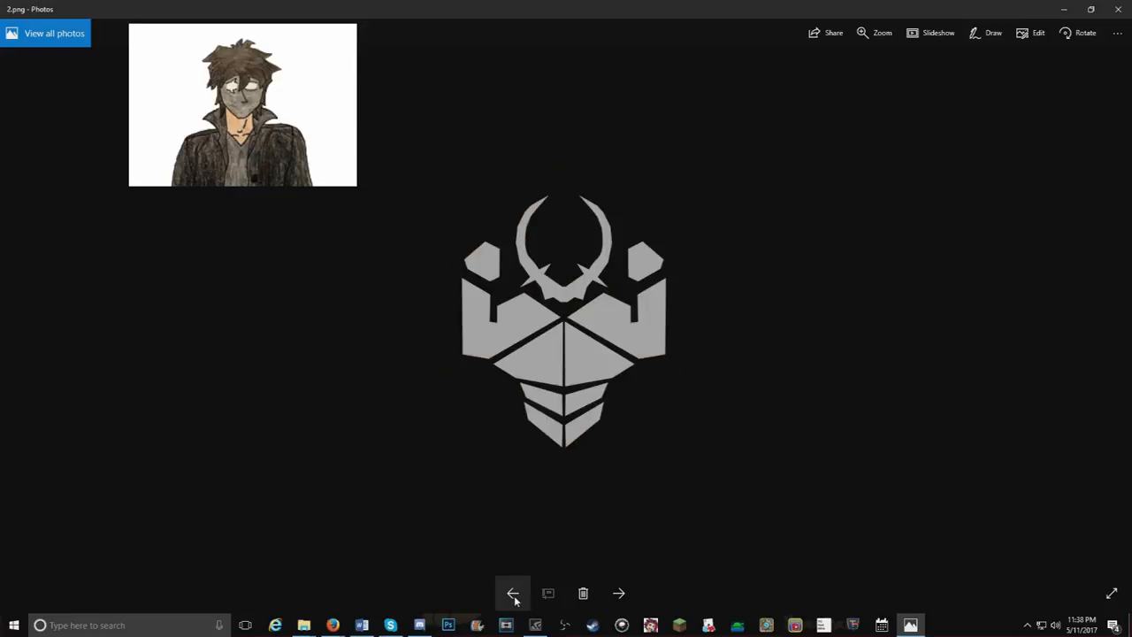
# Step: Step back from 2.png to 1.png, the yellow Gold Paladin emblem with card art
pyautogui.click(512, 594)
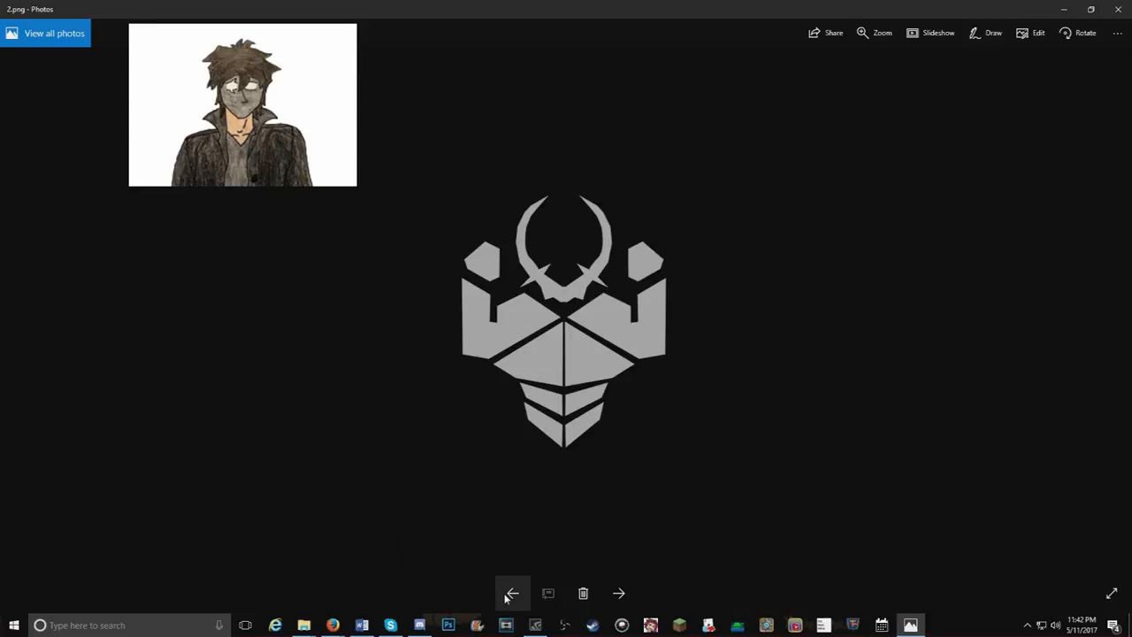
pyautogui.moveTo(511, 593)
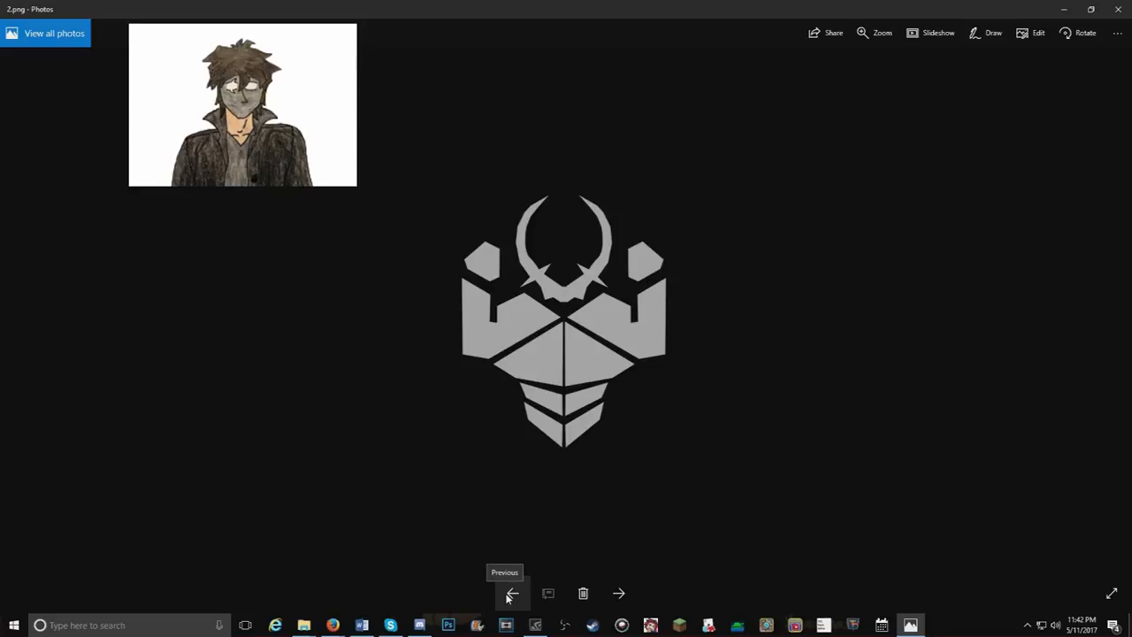
pyautogui.click(511, 593)
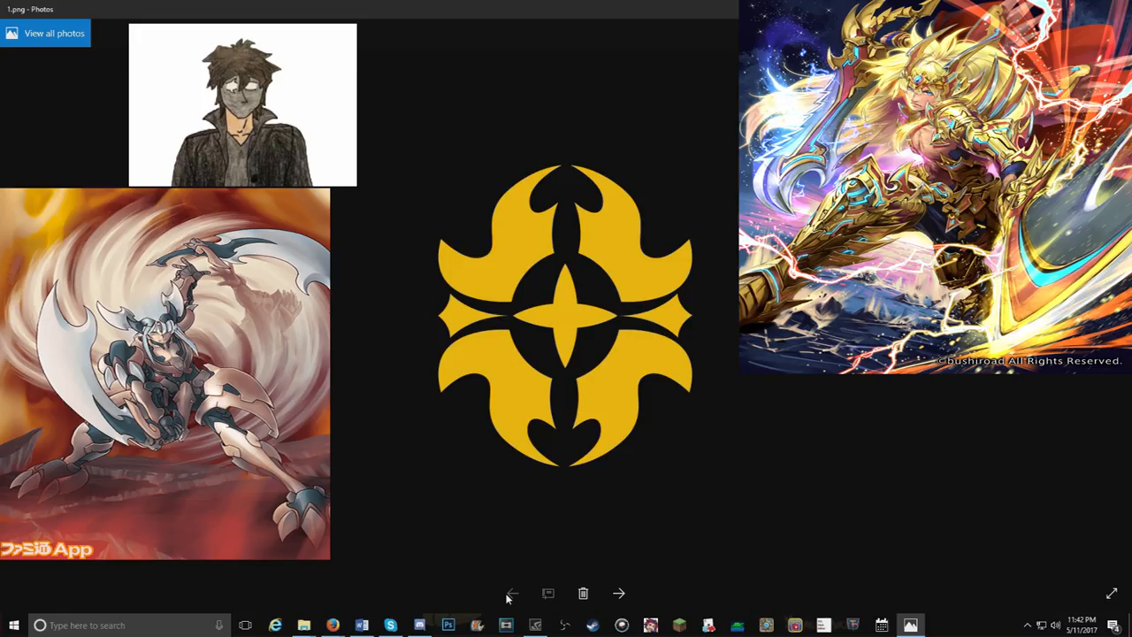